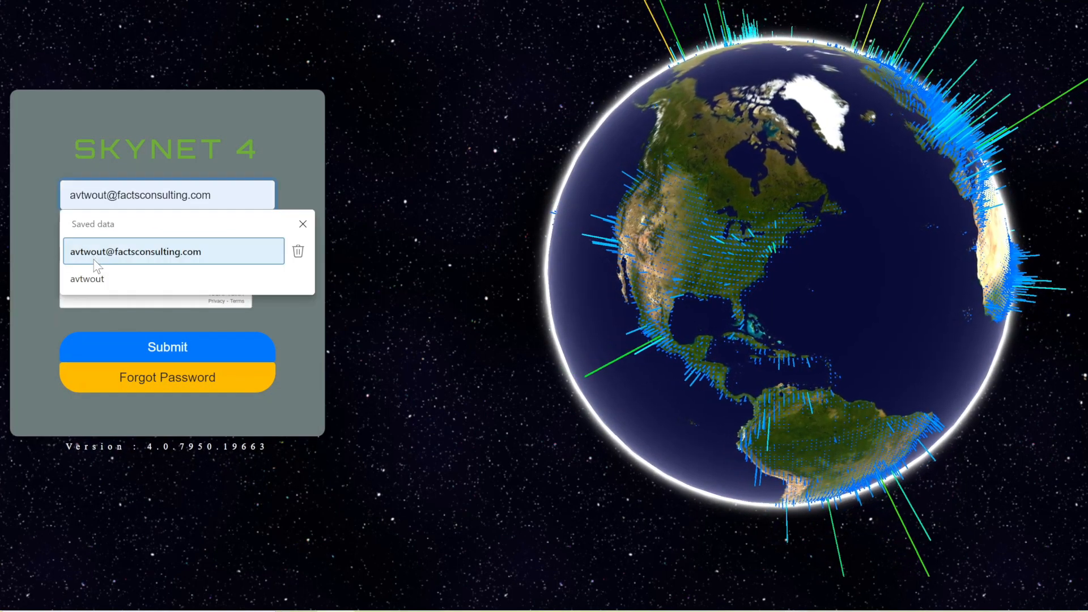
Fill the saved username into the login form and start the 'I'm not a robot' check.
click(87, 279)
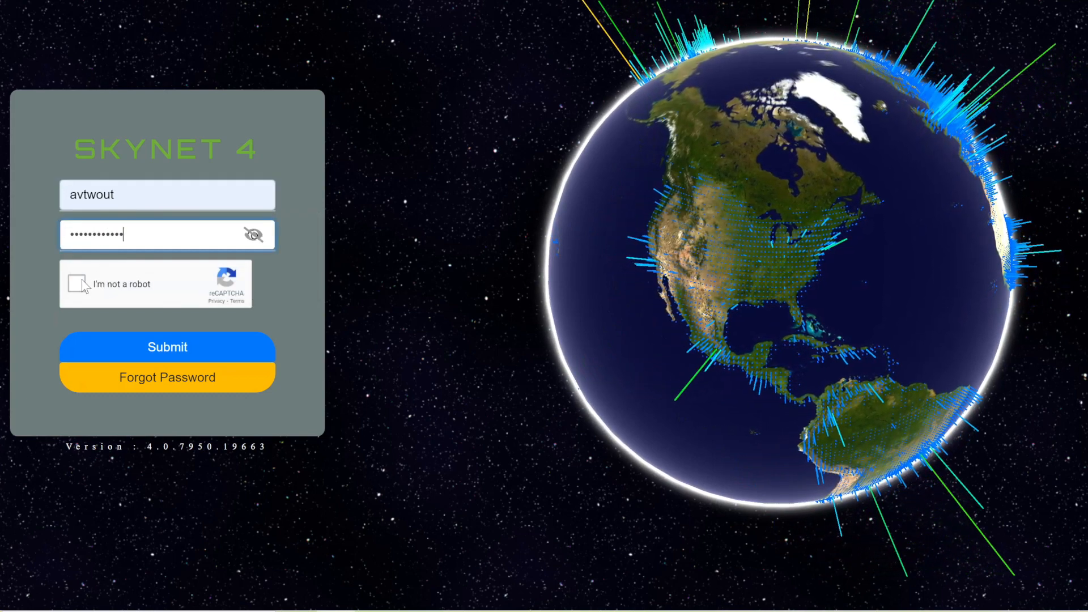
click(77, 284)
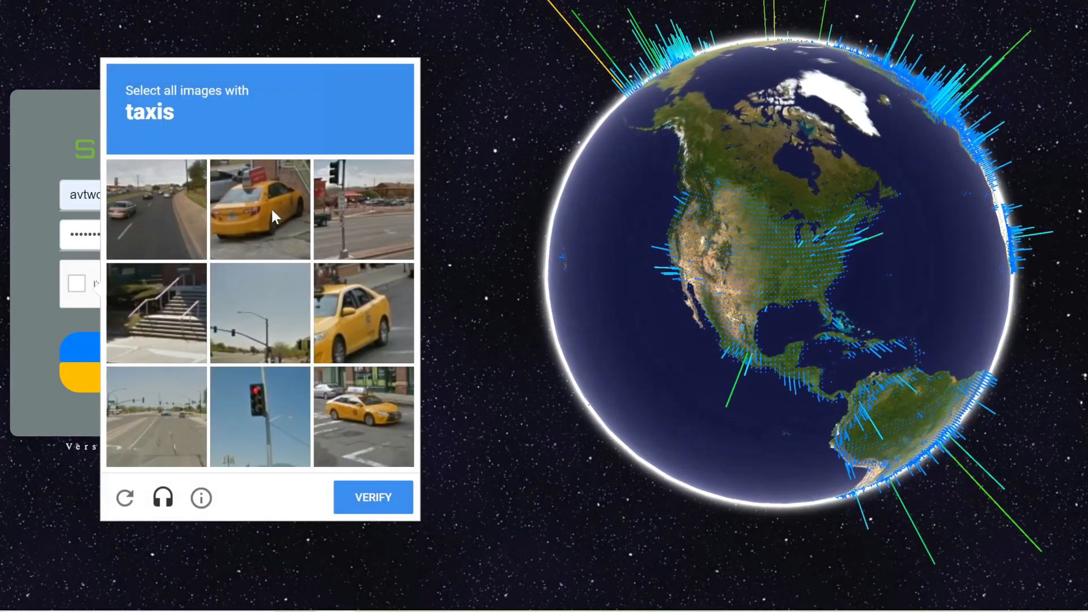
Select the taxi images in the reCAPTCHA challenge and verify the selection.
click(363, 312)
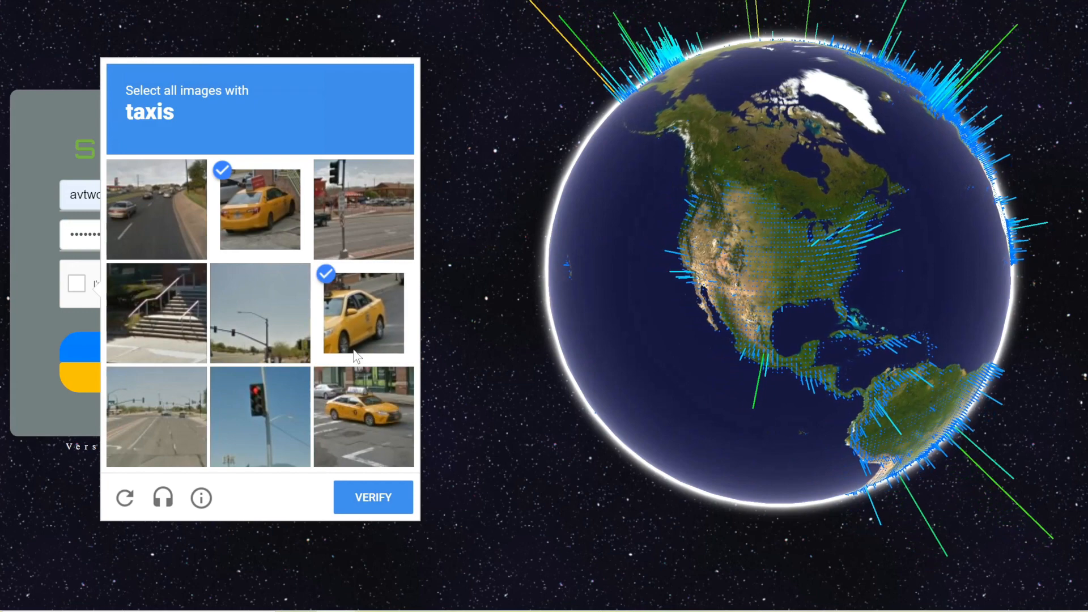
click(363, 417)
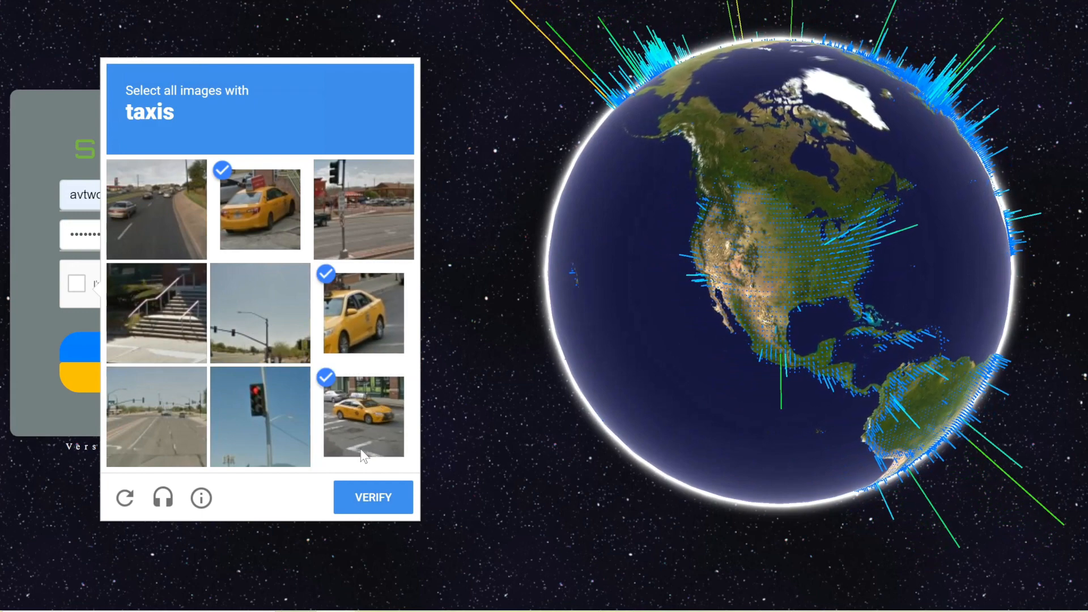
click(373, 496)
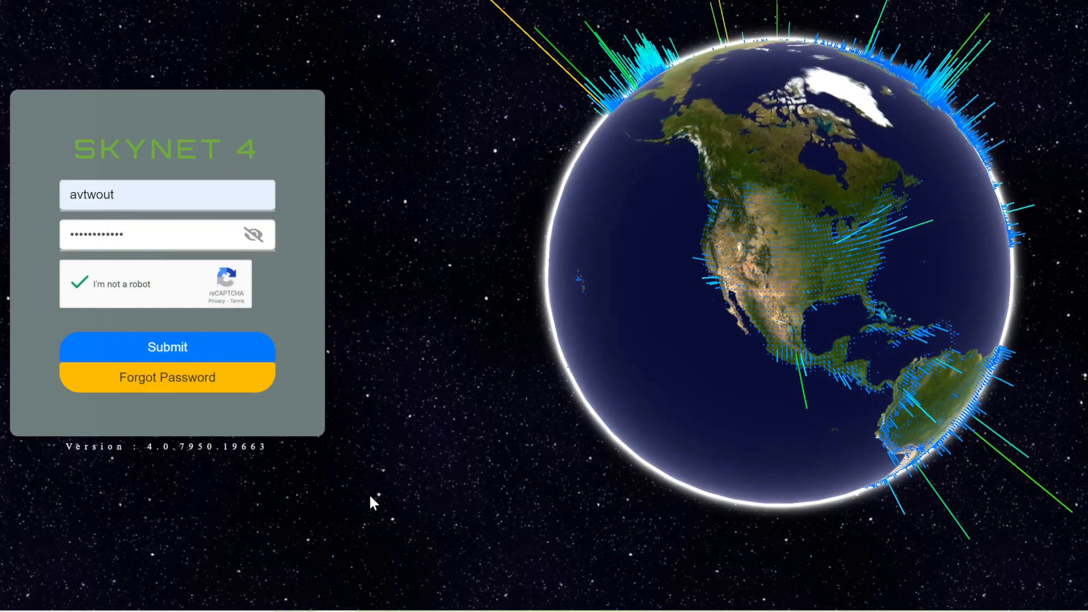
mouse_move(360, 495)
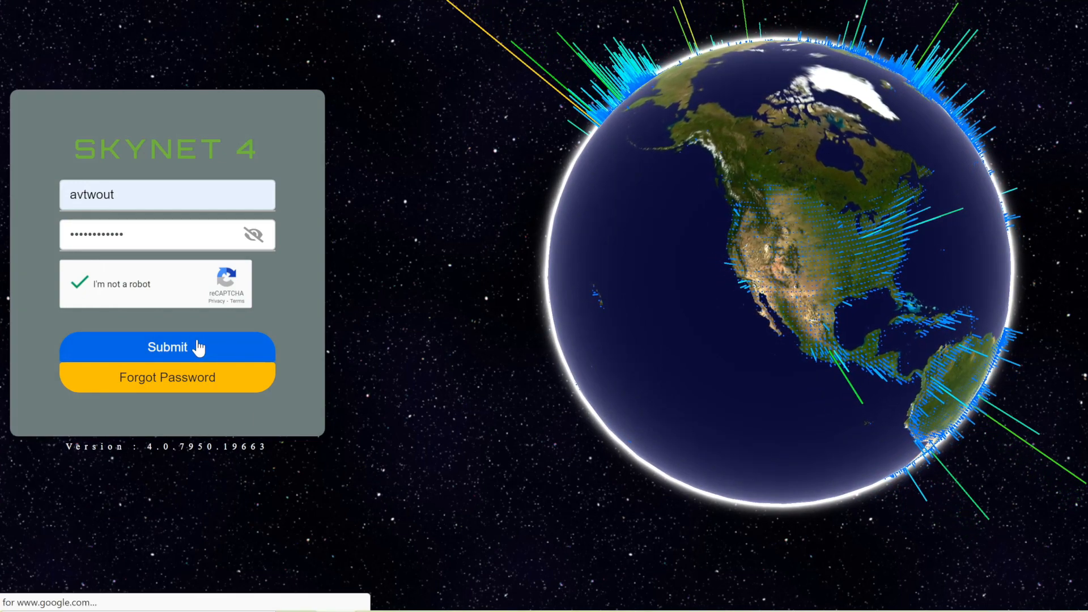
Submit the login credentials to reach the one-time PIN screen.
click(167, 347)
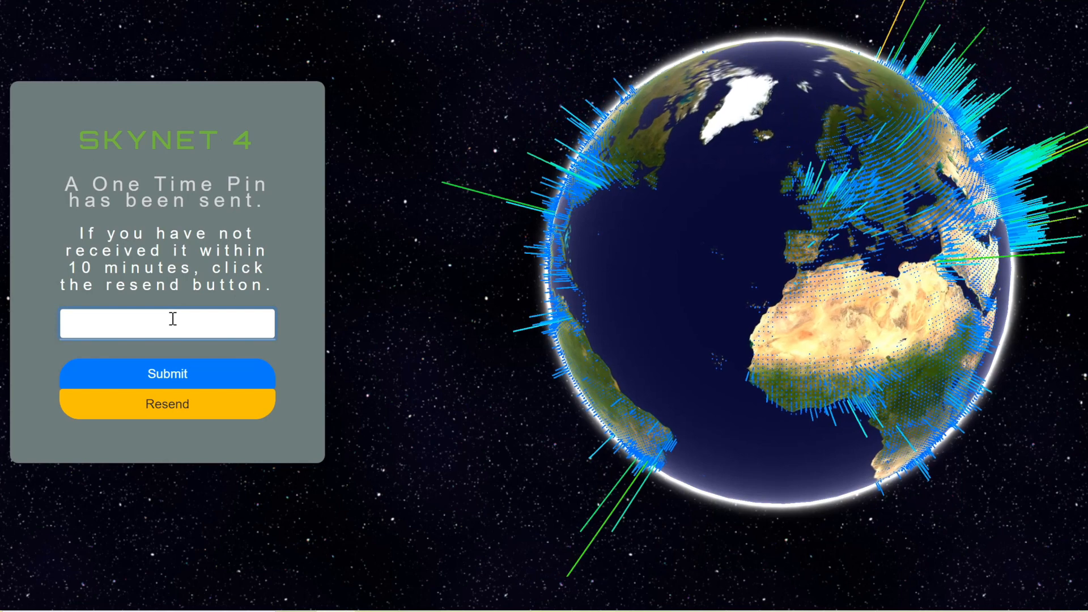
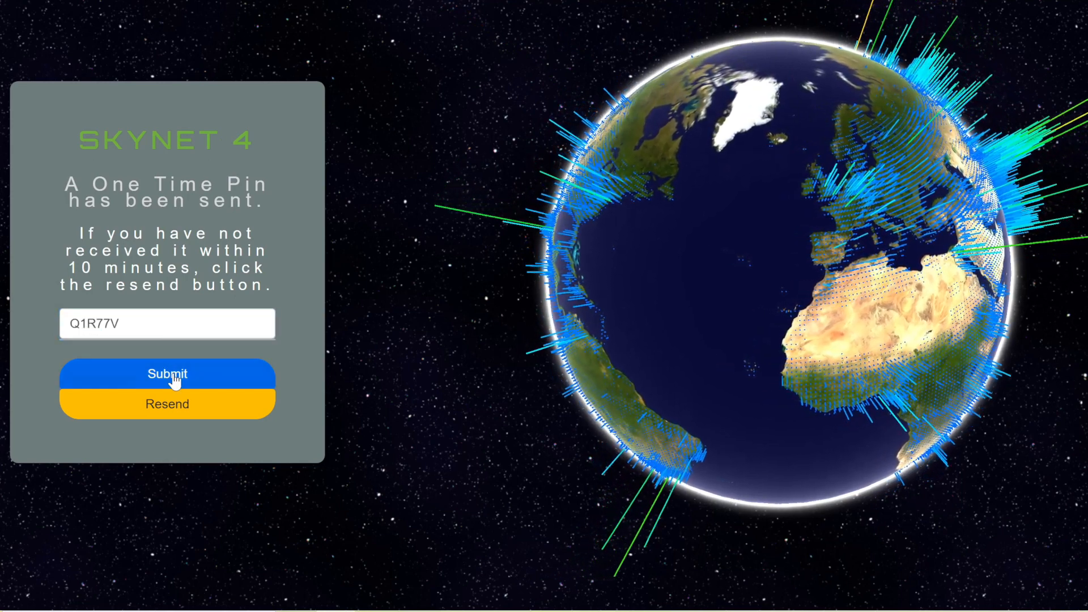
click(167, 373)
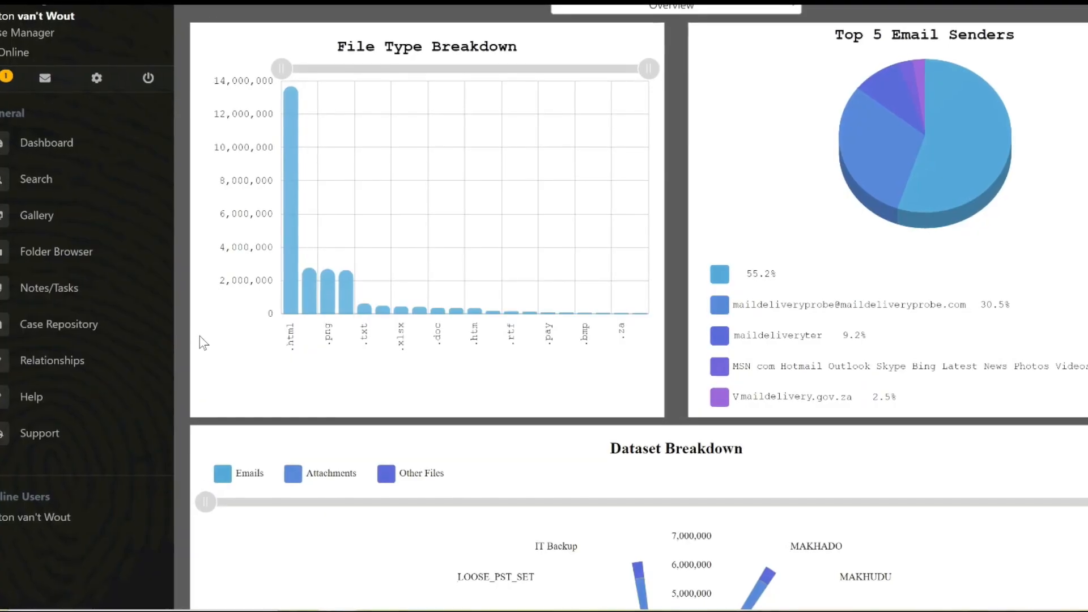